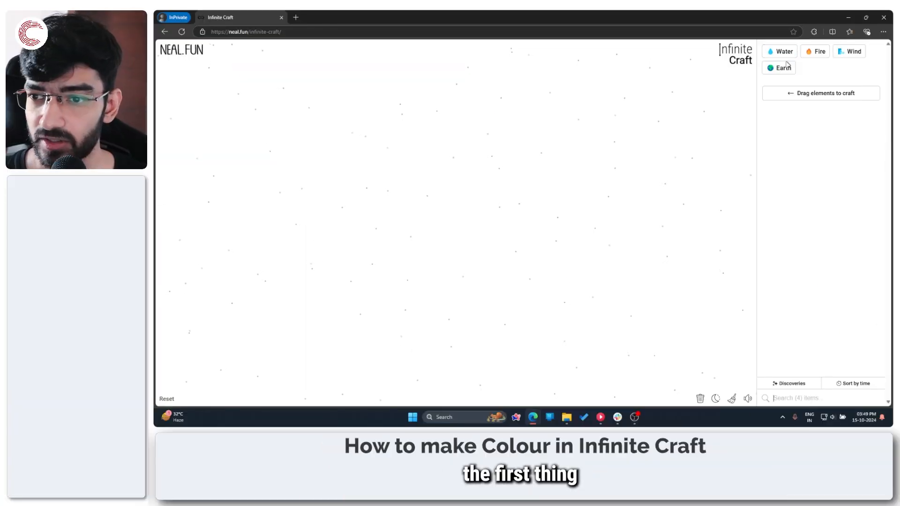
Combine Earth with Water to craft Plant, then Earth with Plant for Tree.
left_click_drag(783, 68, 463, 183)
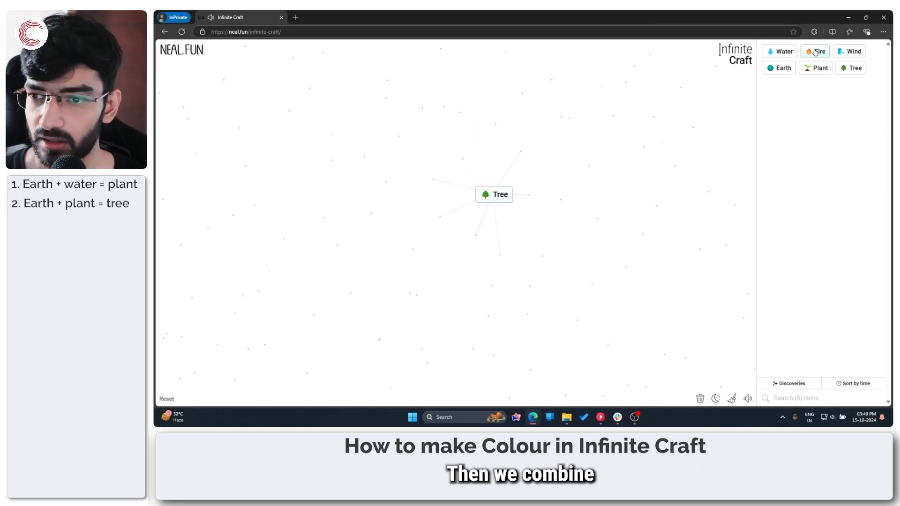
Combine Fire with Tree to craft Ash, then Ash with Tree for Pencil.
left_click_drag(820, 51, 494, 194)
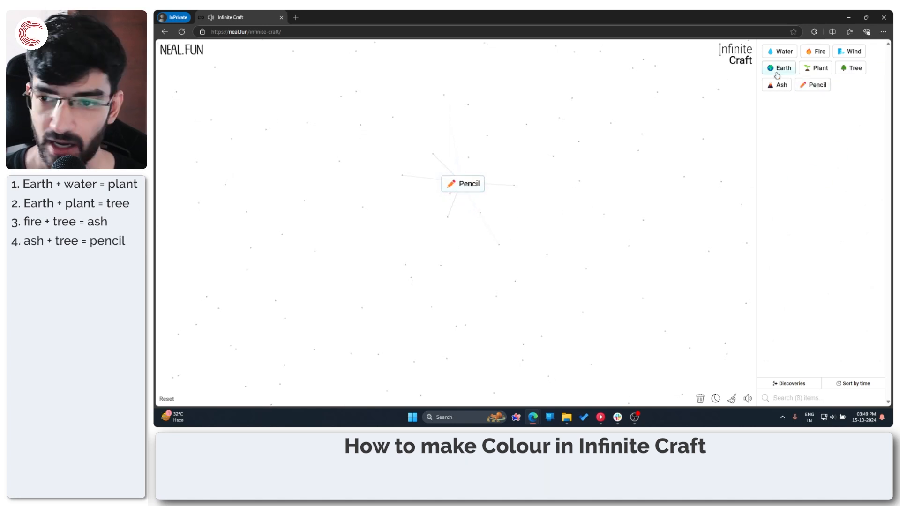
Combine Ash with Pencil into Crayon, then Water with Crayon into Color.
left_click_drag(776, 84, 476, 182)
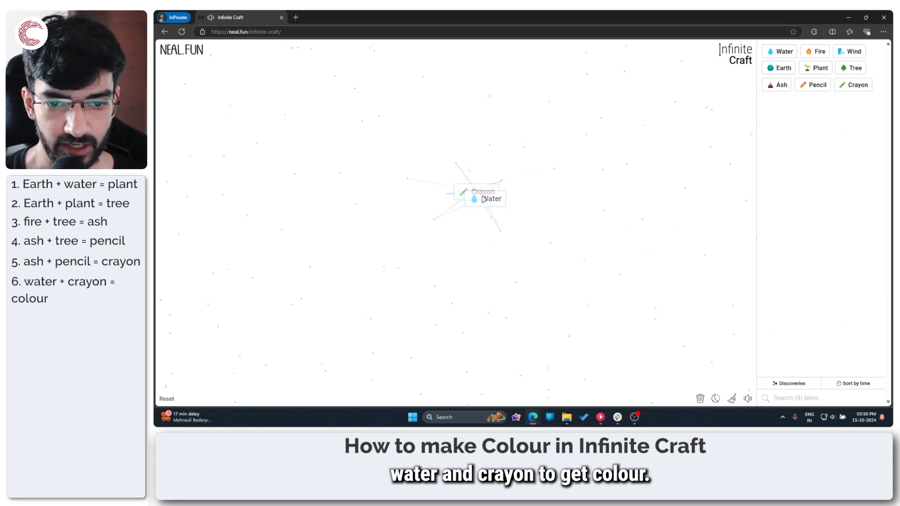
left_click_drag(490, 199, 482, 195)
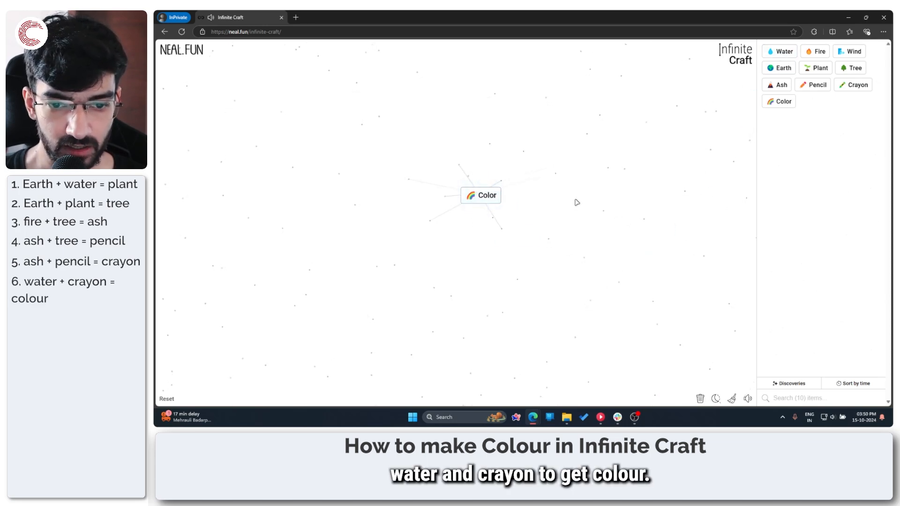